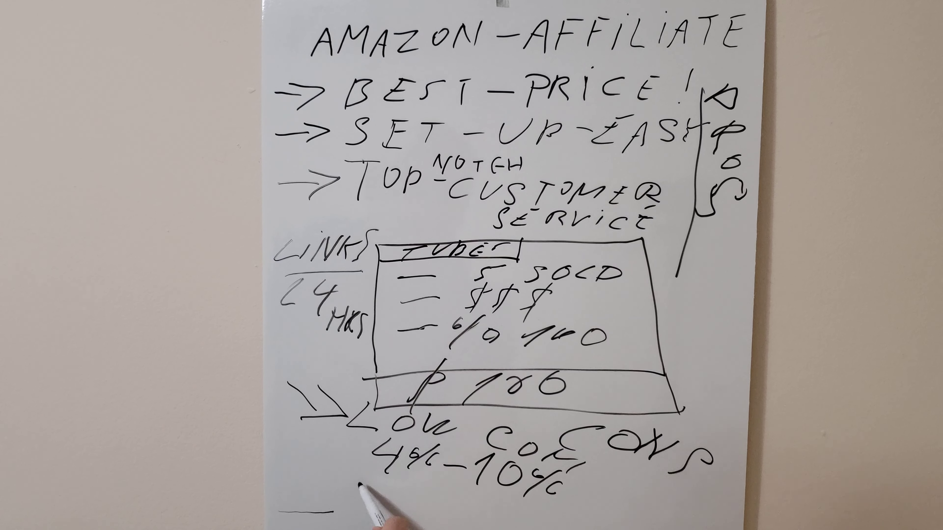
{"action": "type", "text": "24"}
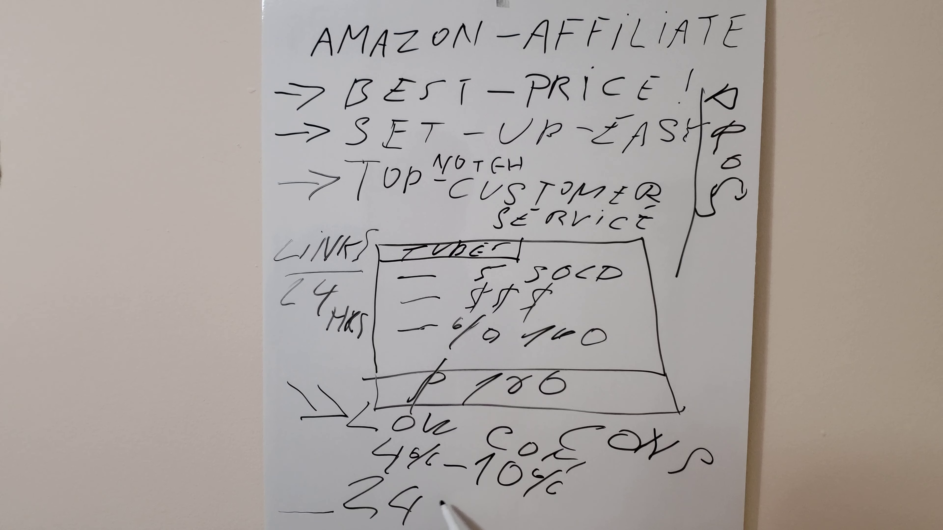